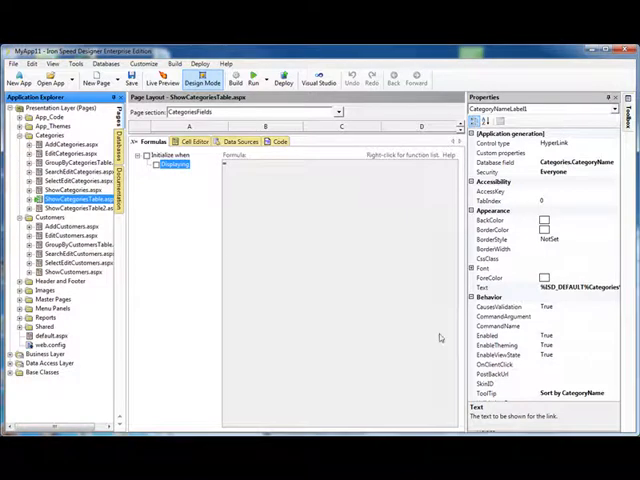
# Step: Preview the running app in the browser and look over the Condiments category's edit page
pyautogui.click(254, 76)
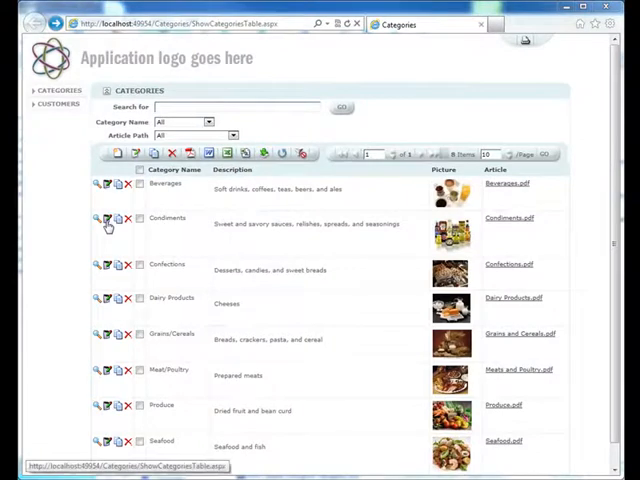
pyautogui.click(104, 220)
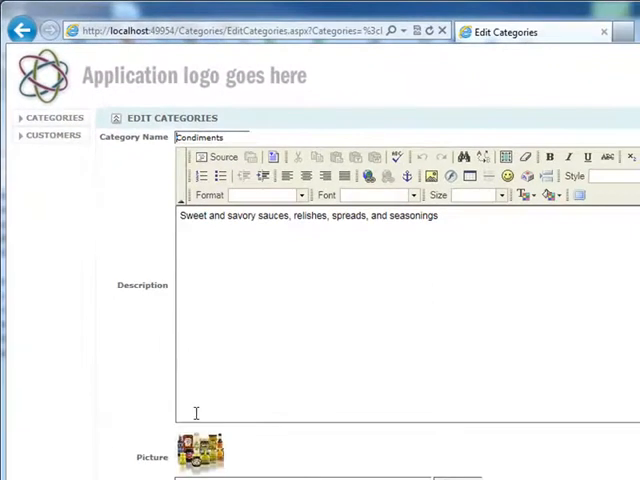
pyautogui.scroll(-3)
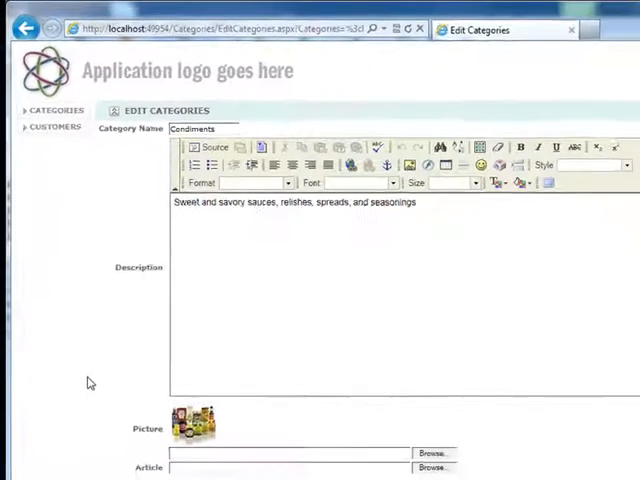
pyautogui.scroll(-3)
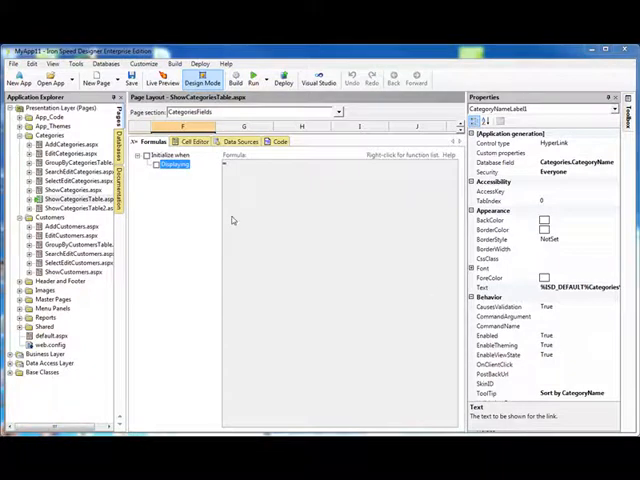
# Step: Show CategoriesTableControlQuery's pro forma SQL and the single table control that uses it
pyautogui.click(70, 198)
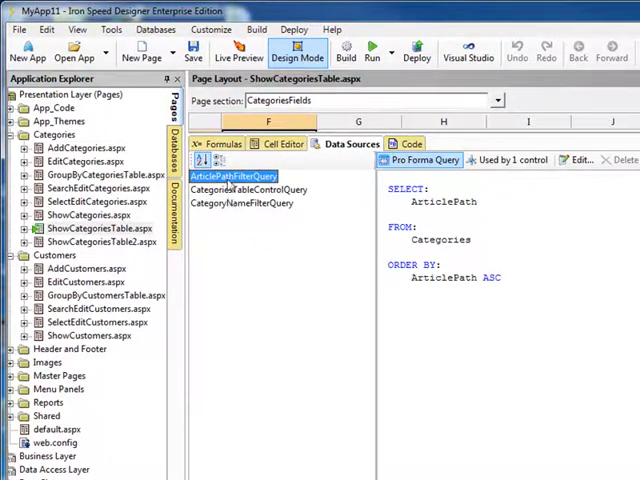
pyautogui.moveTo(230, 196)
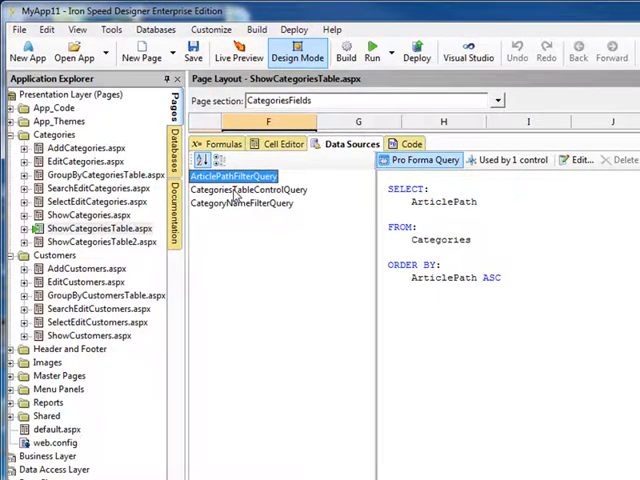
pyautogui.click(250, 190)
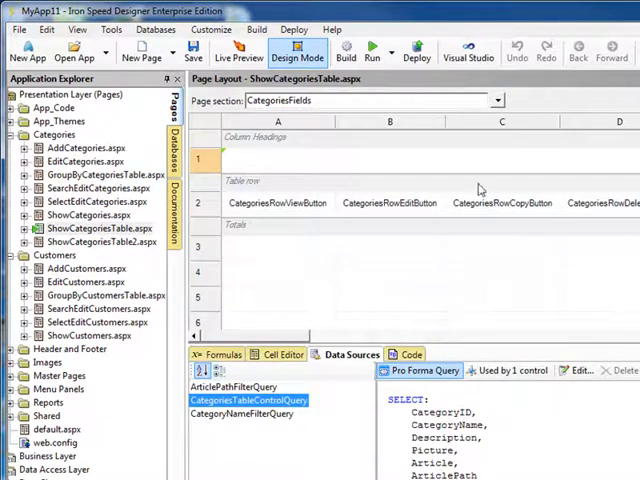
pyautogui.click(496, 100)
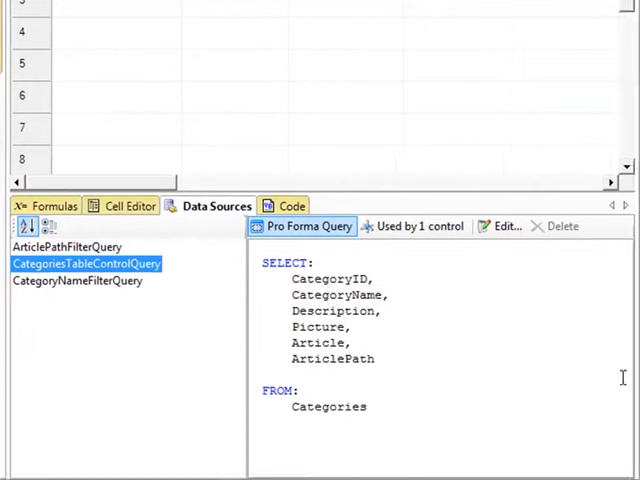
pyautogui.moveTo(524, 364)
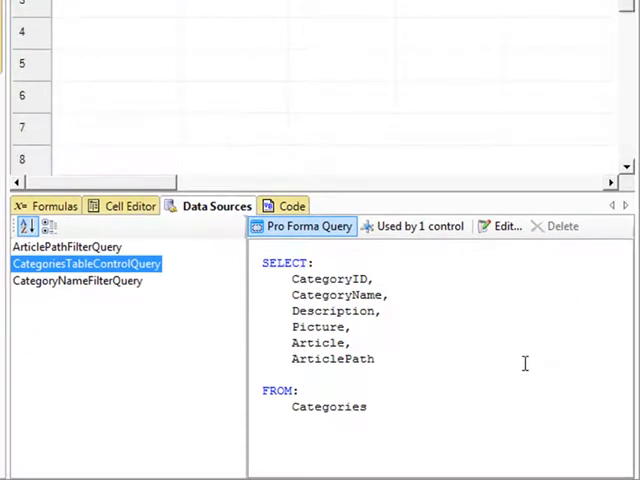
pyautogui.moveTo(308, 226)
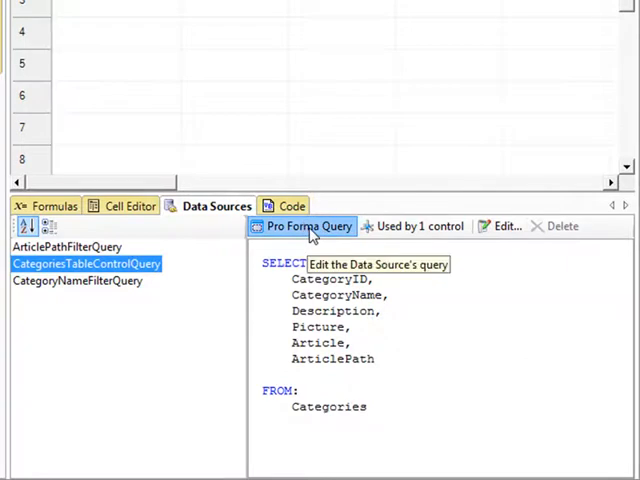
pyautogui.click(420, 226)
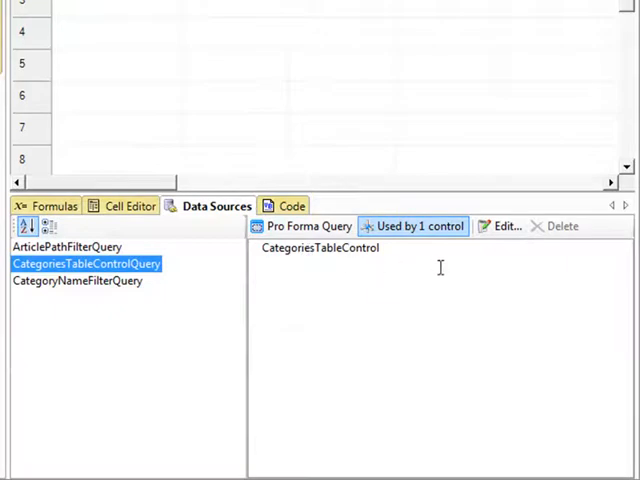
pyautogui.moveTo(504, 226)
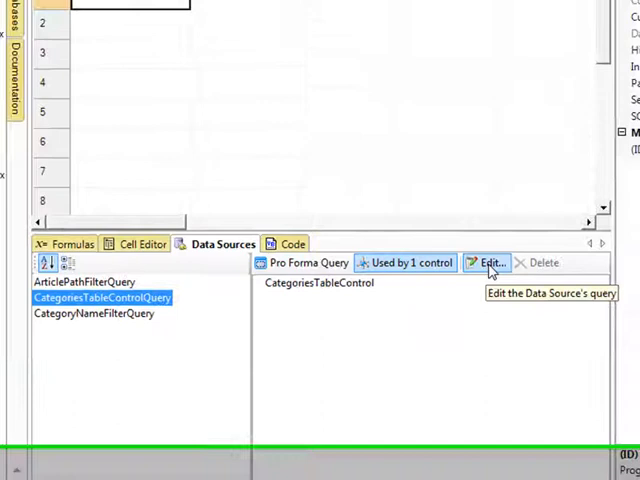
# Step: Add a WHERE clause in the Query Wizard: CategoryName equals the formula "Condiments"
pyautogui.click(488, 262)
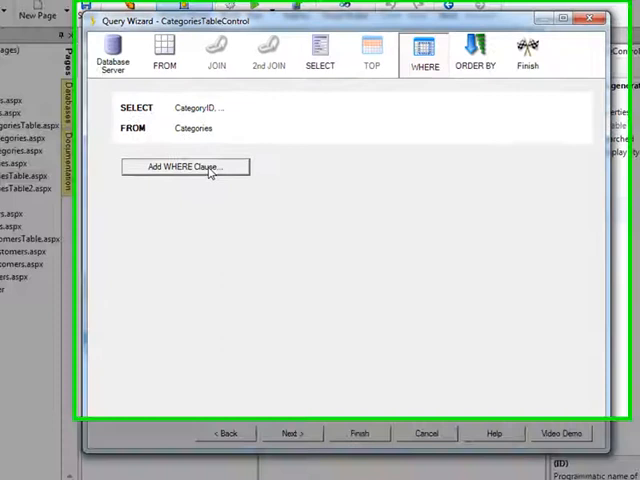
pyautogui.click(184, 168)
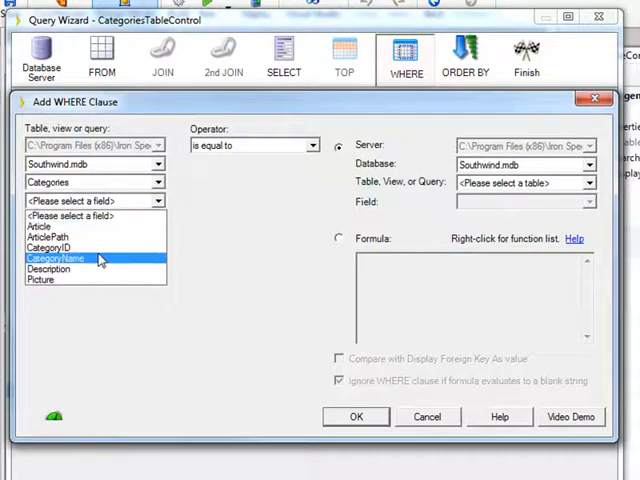
pyautogui.click(56, 258)
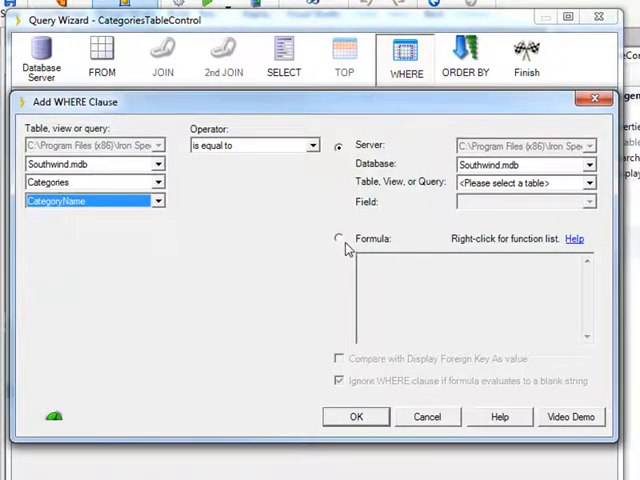
pyautogui.click(340, 238)
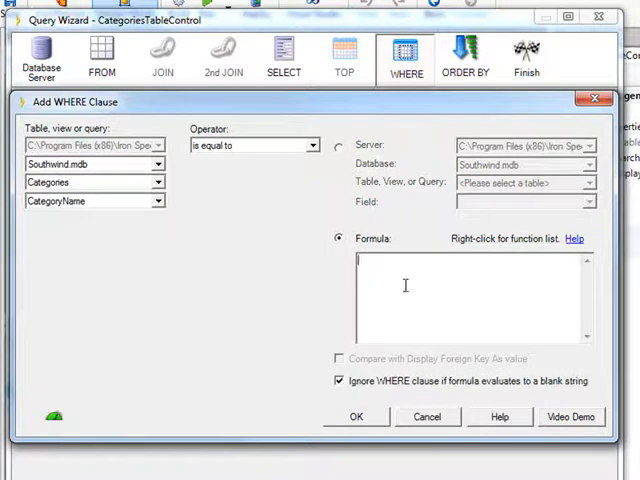
pyautogui.write('"Condiments')
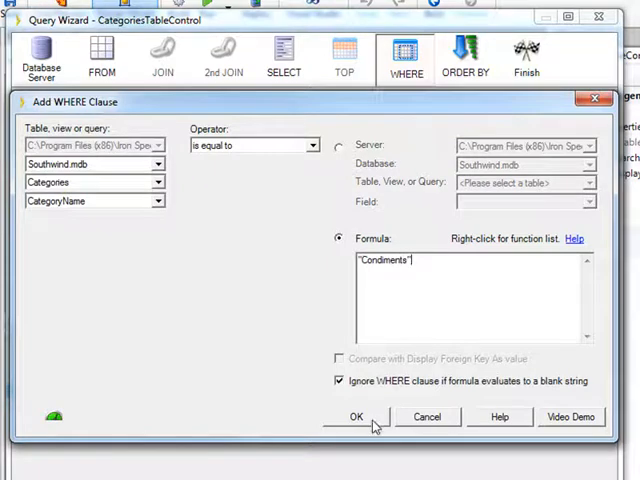
pyautogui.click(356, 416)
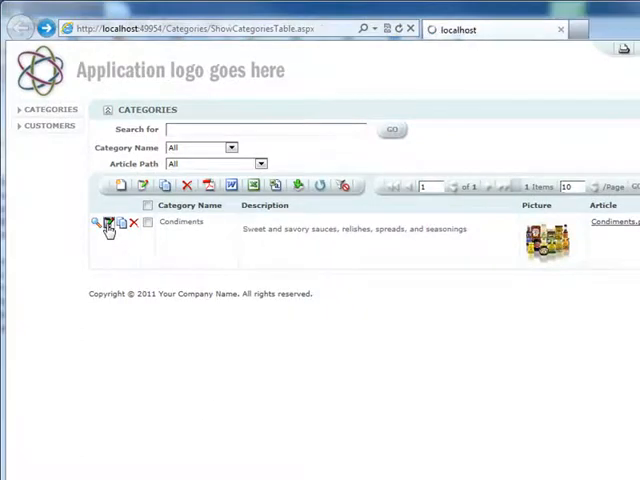
# Step: Open the Condiments row's edit page in the browser and look through its Products grid
pyautogui.click(96, 222)
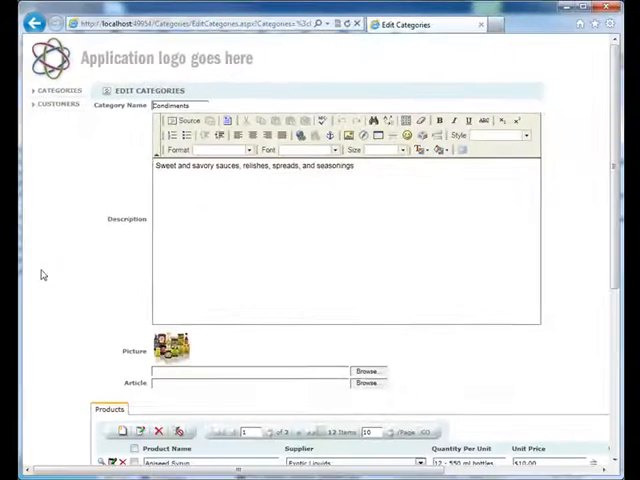
pyautogui.scroll(-3)
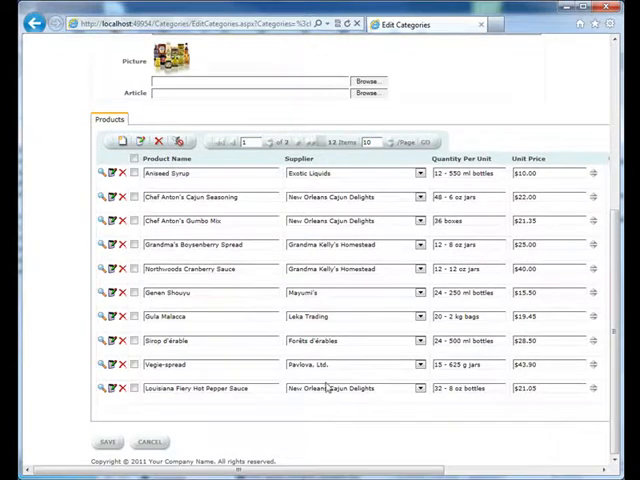
pyautogui.scroll(-3)
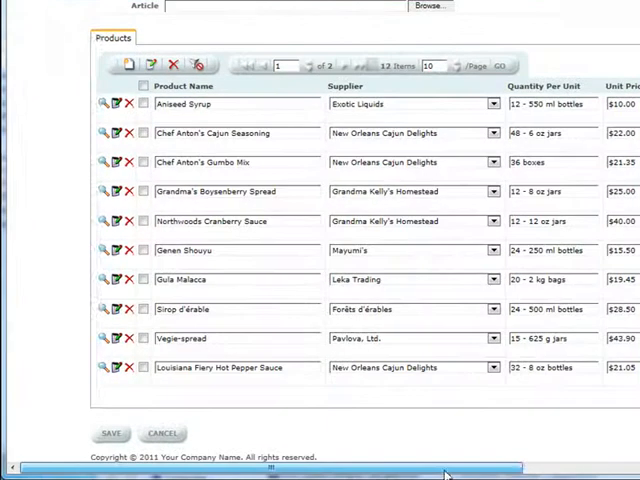
pyautogui.hscroll(3)
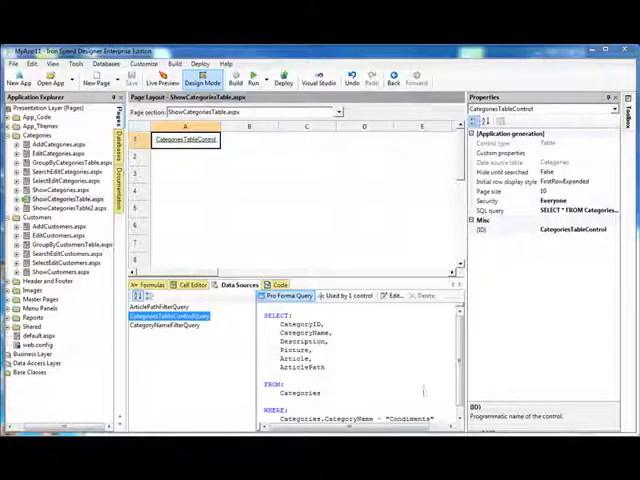
# Step: Select ProductsTableControl on EditCategories.aspx and show ProductsTableControlQuery's SQL
pyautogui.click(62, 154)
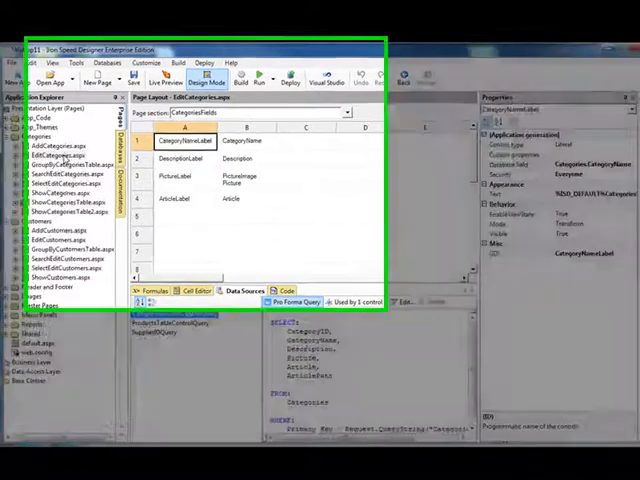
pyautogui.click(578, 128)
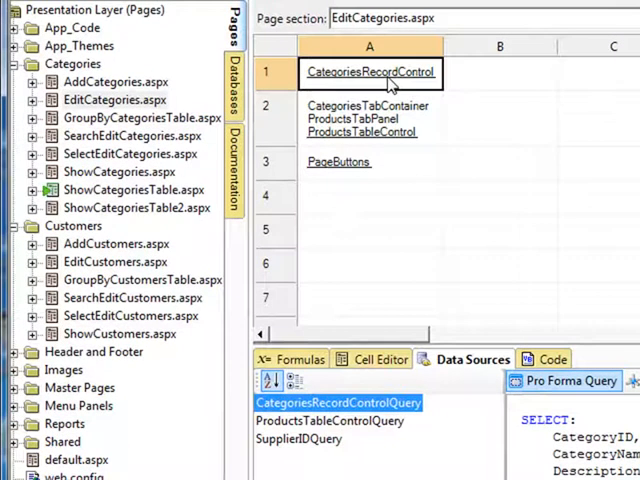
pyautogui.moveTo(370, 140)
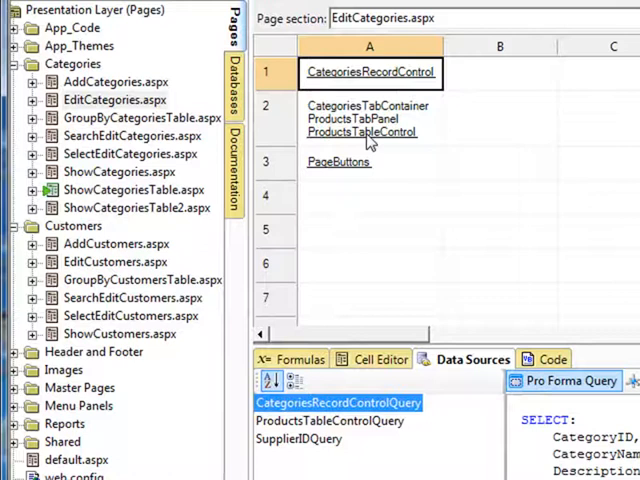
pyautogui.click(360, 132)
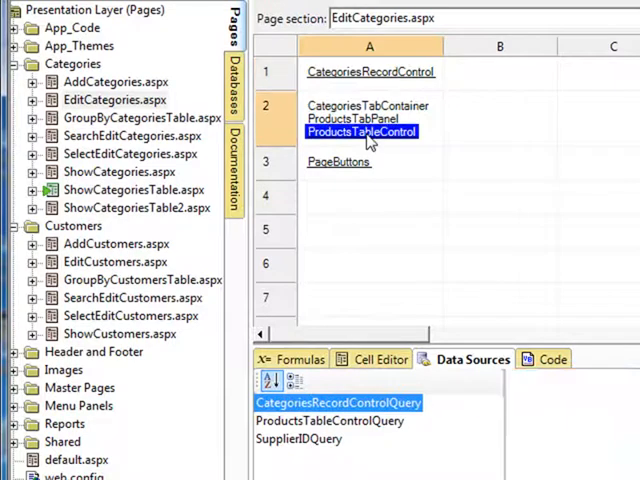
pyautogui.click(328, 420)
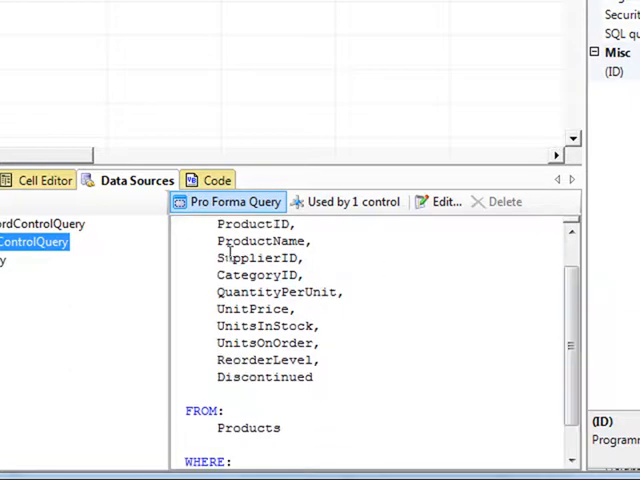
pyautogui.scroll(-3)
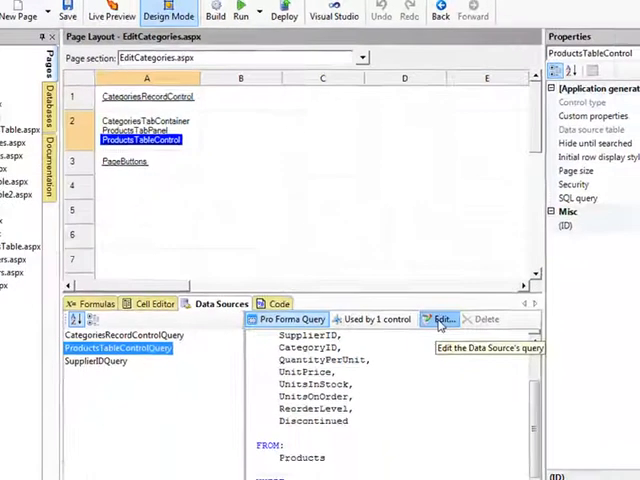
# Step: Add a WHERE clause Products.UnitsInStock is greater than 20 and finish the wizard
pyautogui.click(438, 320)
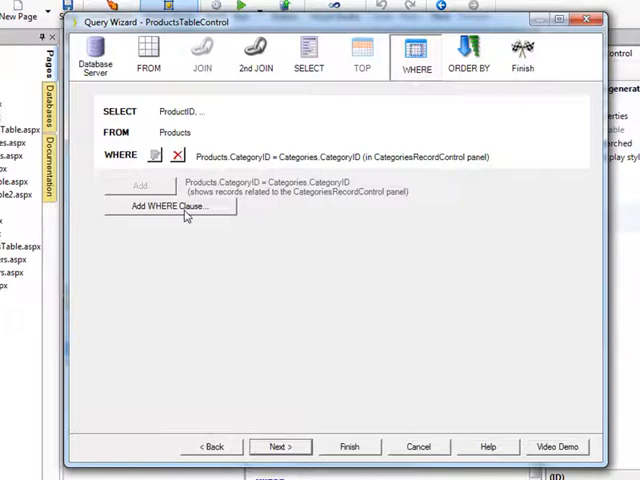
pyautogui.click(170, 206)
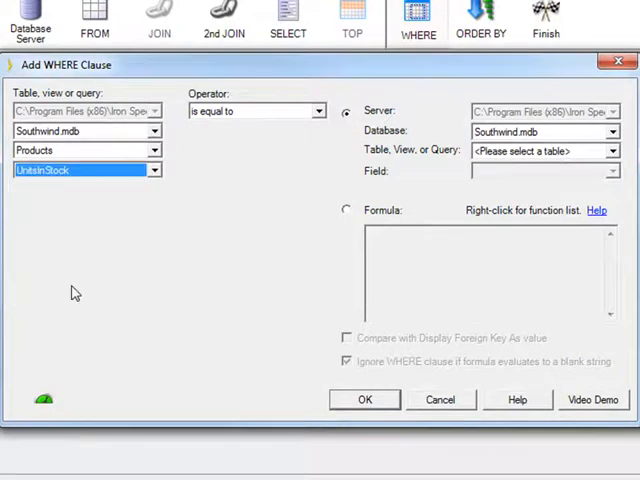
pyautogui.click(318, 112)
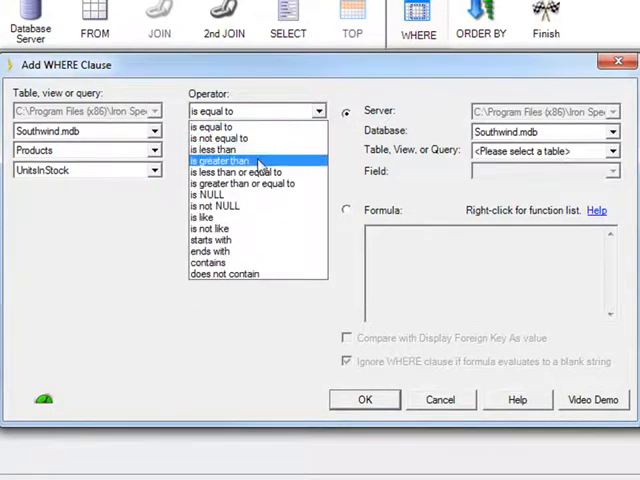
pyautogui.click(220, 160)
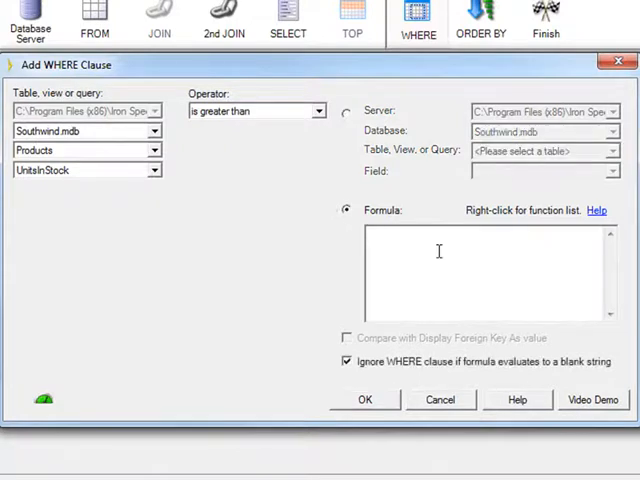
pyautogui.moveTo(470, 228)
pyautogui.write('20')
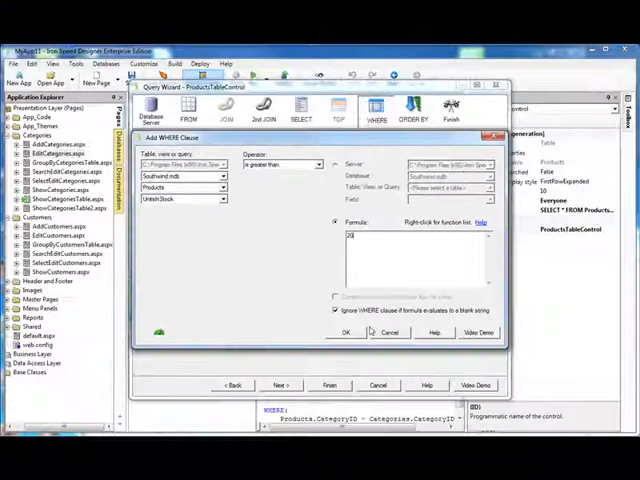
pyautogui.click(346, 332)
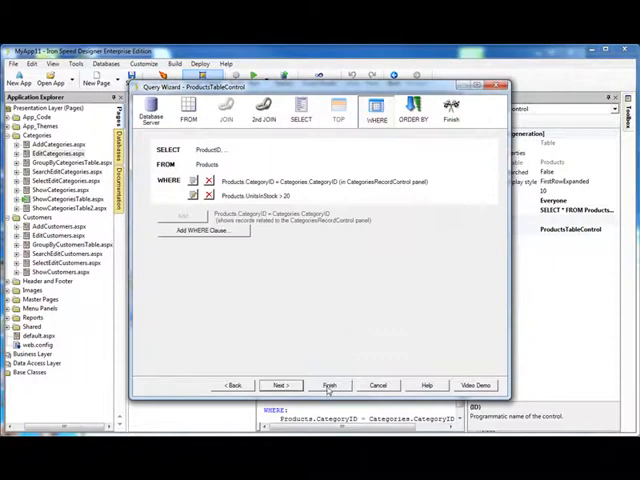
pyautogui.click(330, 384)
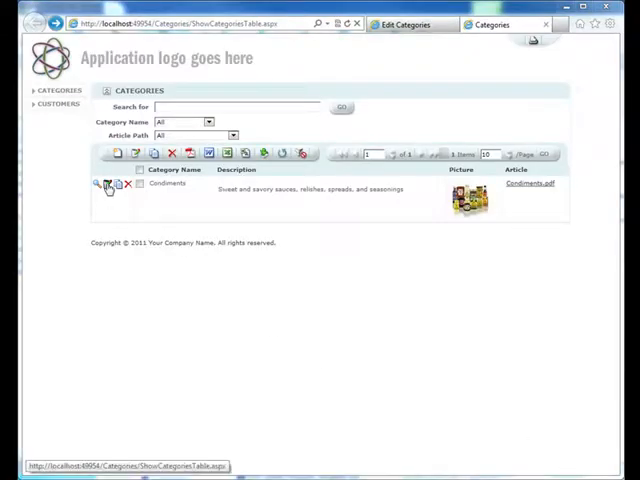
# Step: Open the Condiments edit page in the browser and check its filtered Products list
pyautogui.click(106, 186)
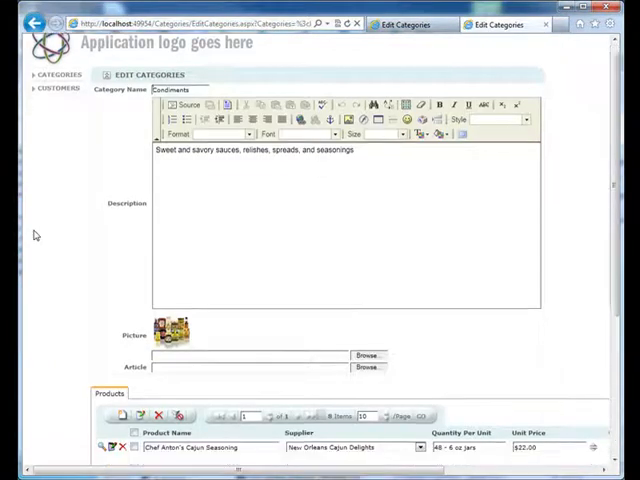
pyautogui.scroll(-3)
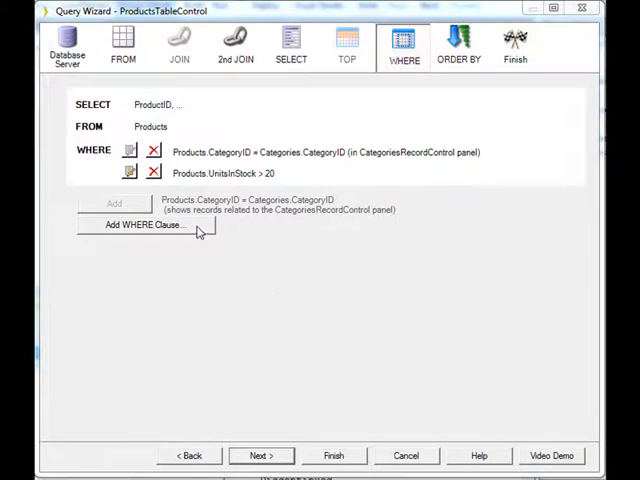
# Step: Start a new formula-based WHERE clause in the products Query Wizard, then cancel it, keeping the two filters
pyautogui.click(140, 224)
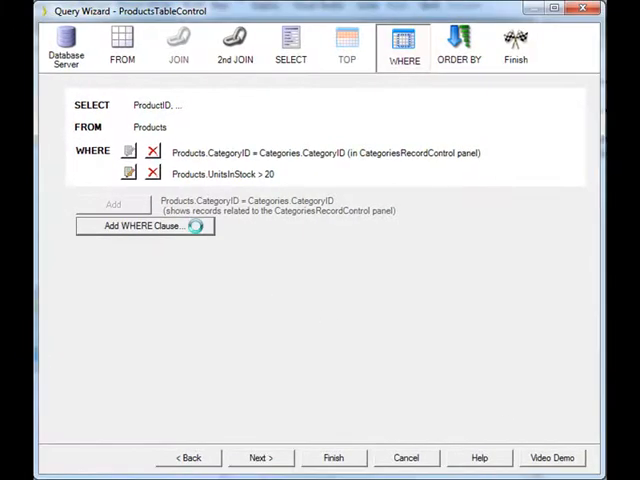
pyautogui.click(140, 226)
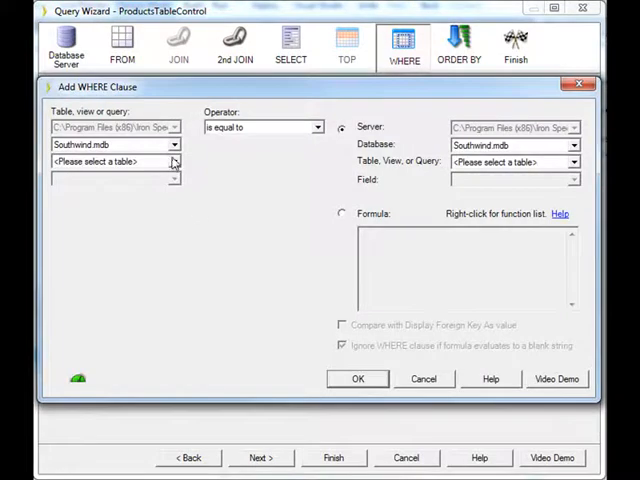
pyautogui.click(318, 128)
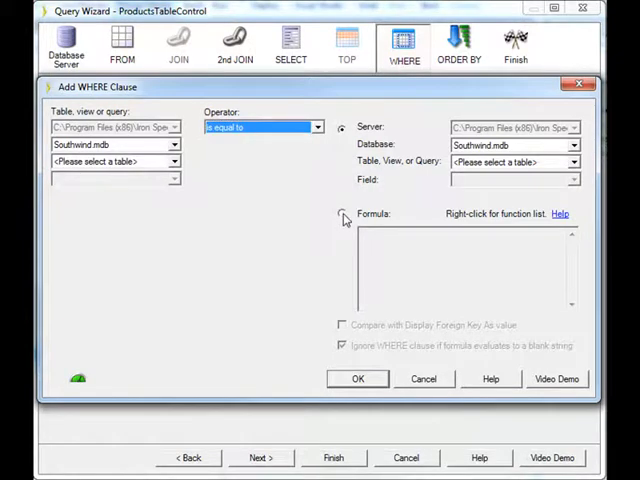
pyautogui.click(342, 214)
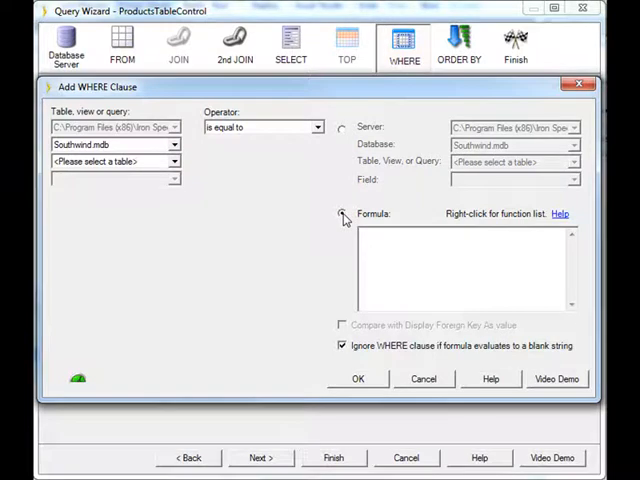
pyautogui.click(342, 212)
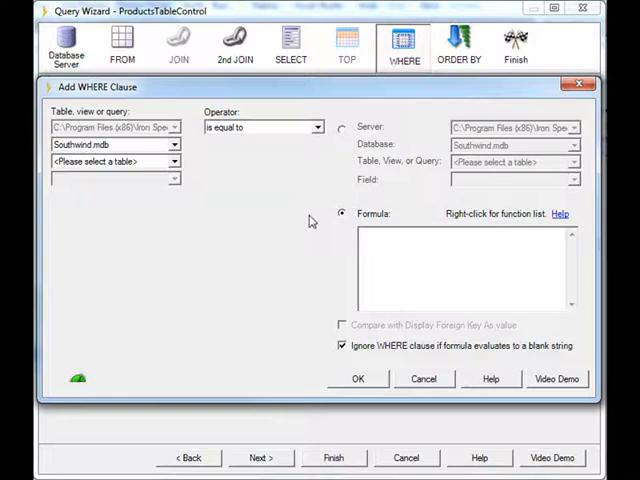
pyautogui.click(358, 378)
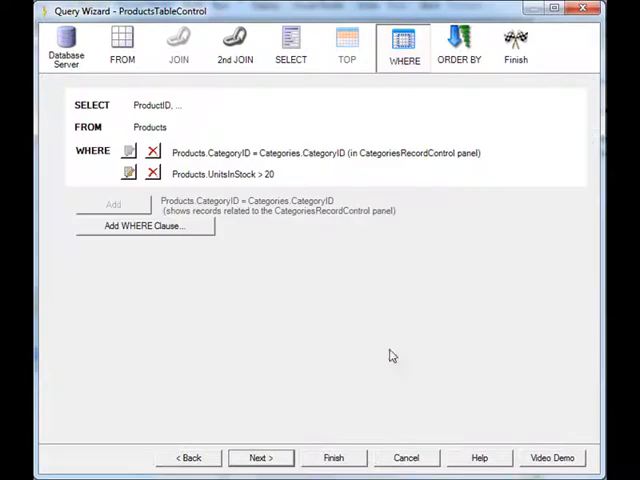
pyautogui.moveTo(228, 272)
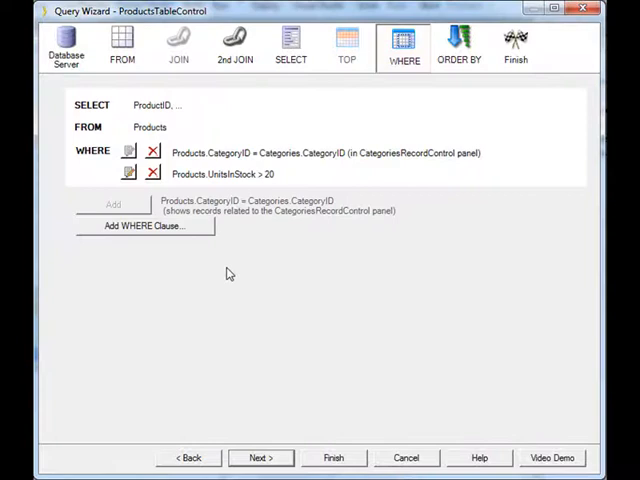
pyautogui.click(122, 44)
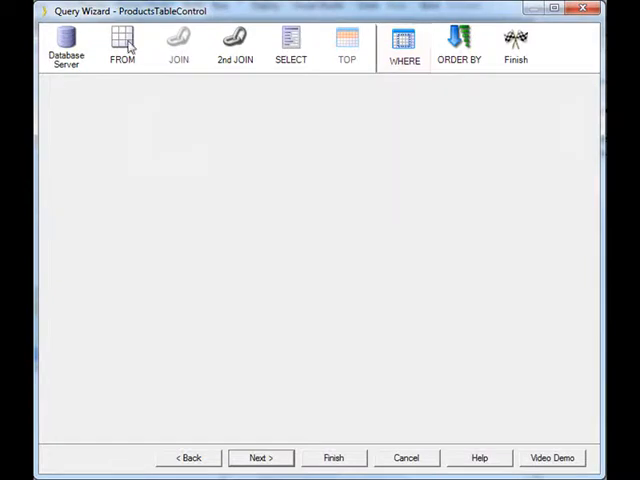